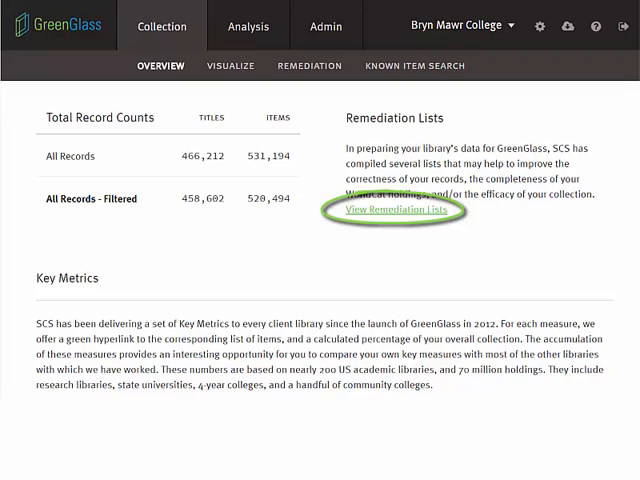
# - Show GreenGlass's remediation lists of filtered-out records, including the out-of-scope count
pyautogui.click(396, 208)
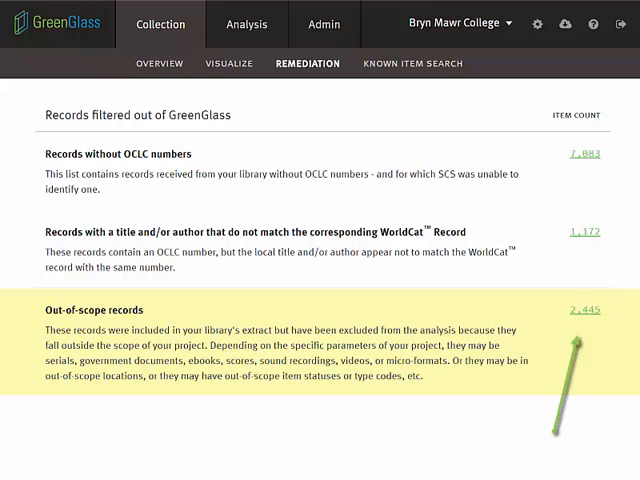
pyautogui.click(584, 308)
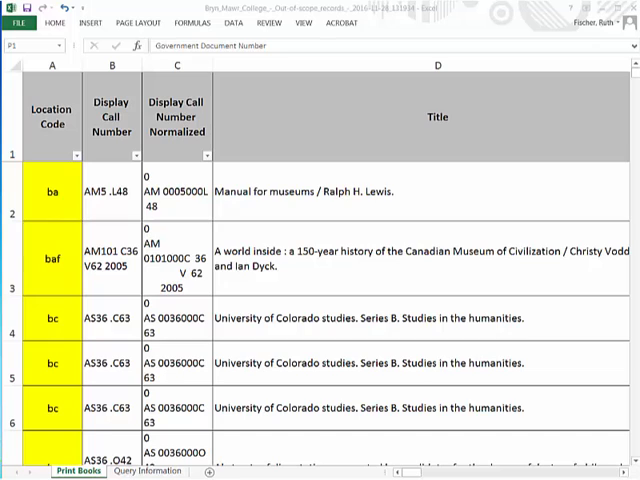
pyautogui.moveTo(536, 106)
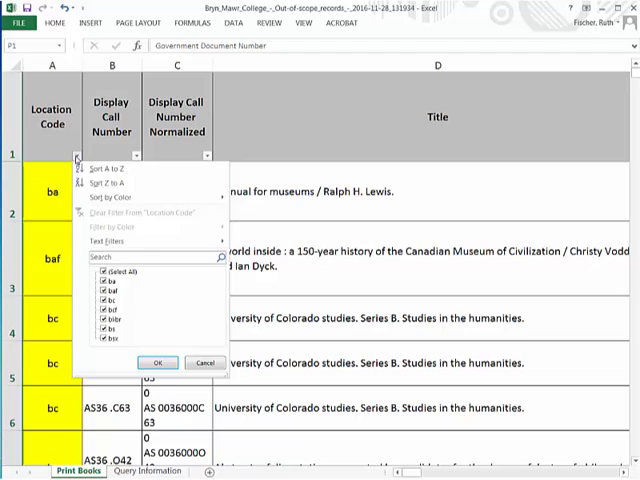
pyautogui.click(156, 362)
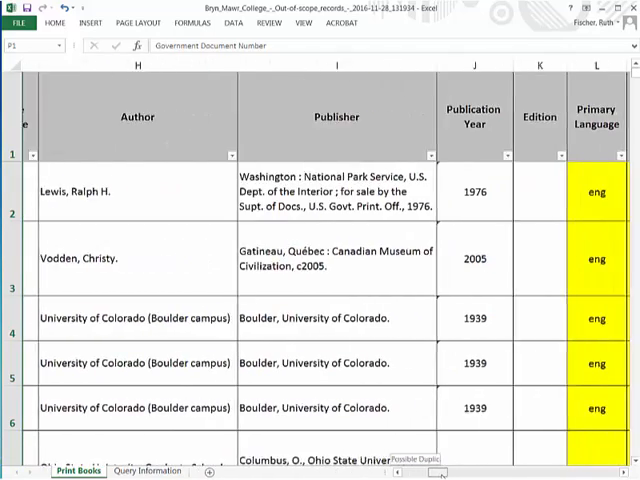
pyautogui.hscroll(3)
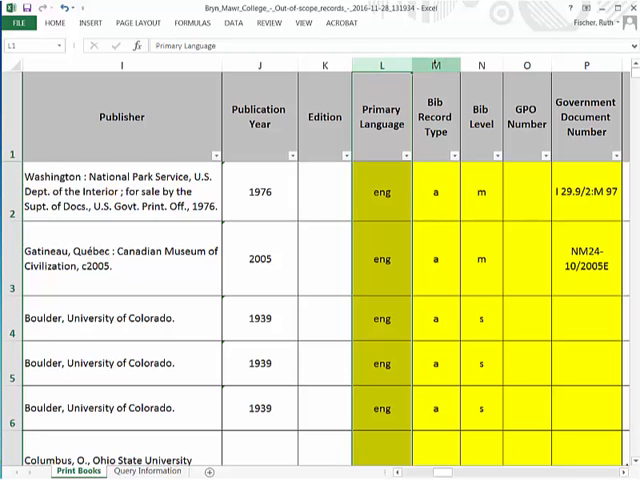
pyautogui.click(436, 64)
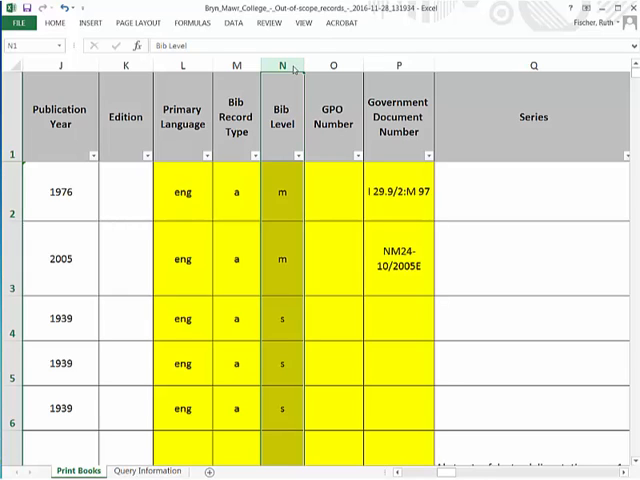
pyautogui.moveTo(332, 64)
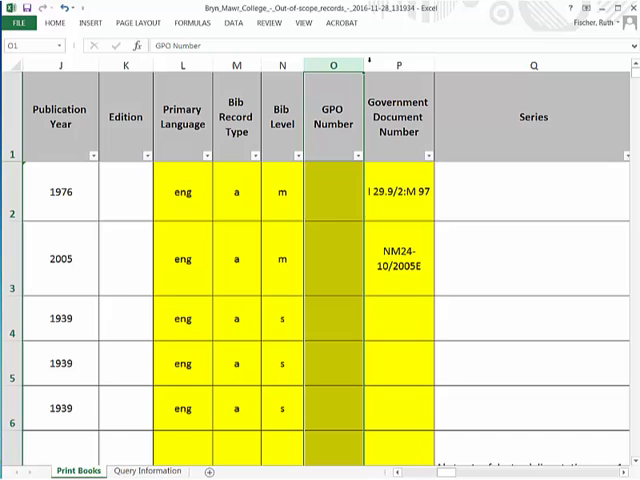
pyautogui.click(400, 66)
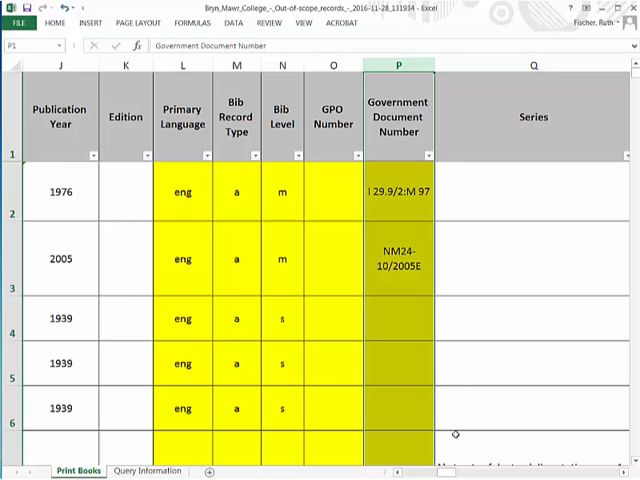
pyautogui.hscroll(3)
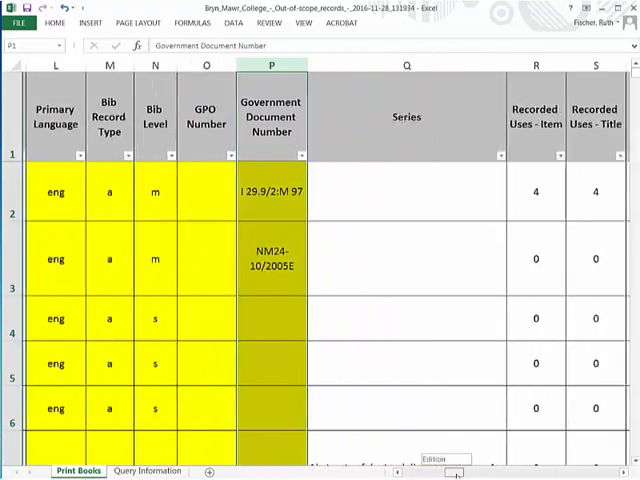
pyautogui.hscroll(3)
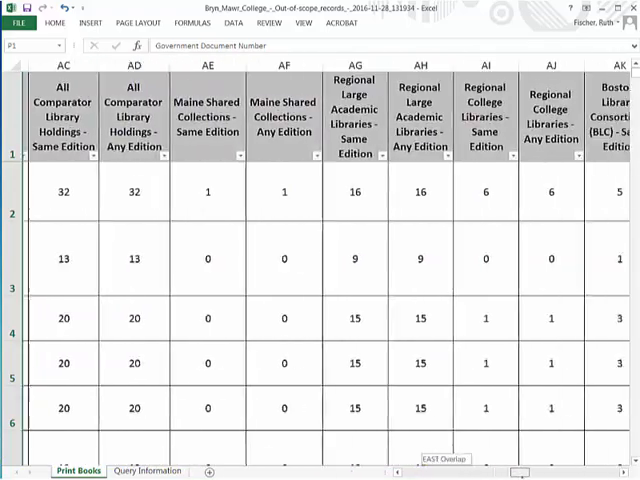
pyautogui.hscroll(3)
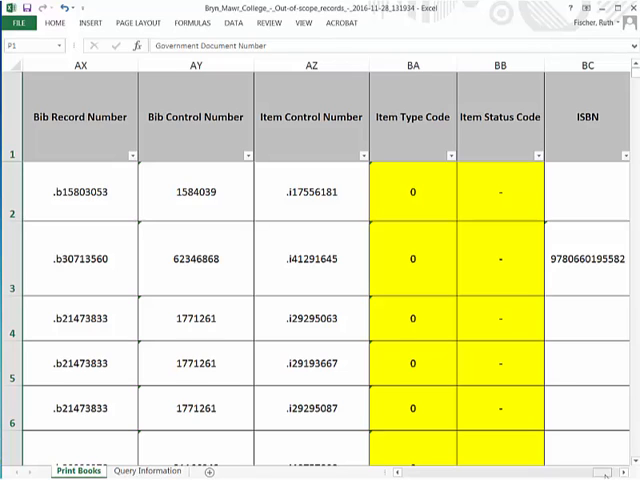
pyautogui.click(412, 64)
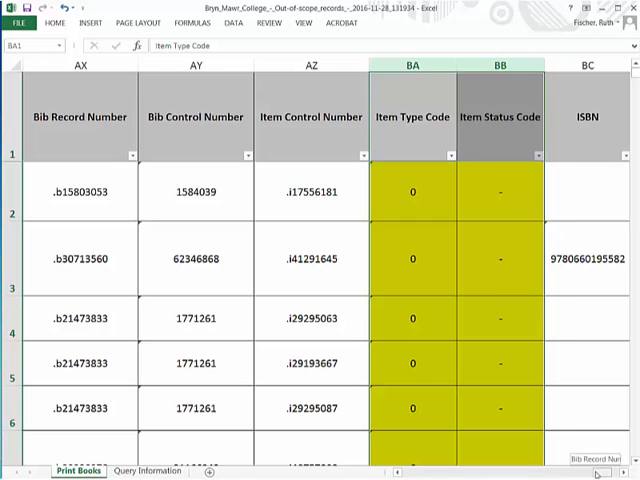
pyautogui.hscroll(3)
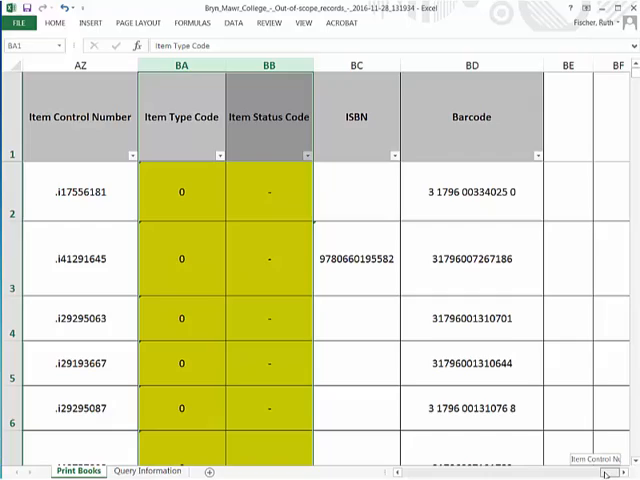
pyautogui.hscroll(-3)
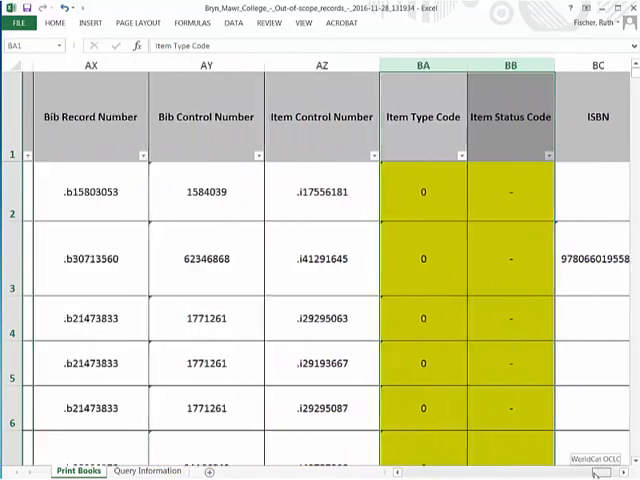
pyautogui.hscroll(-3)
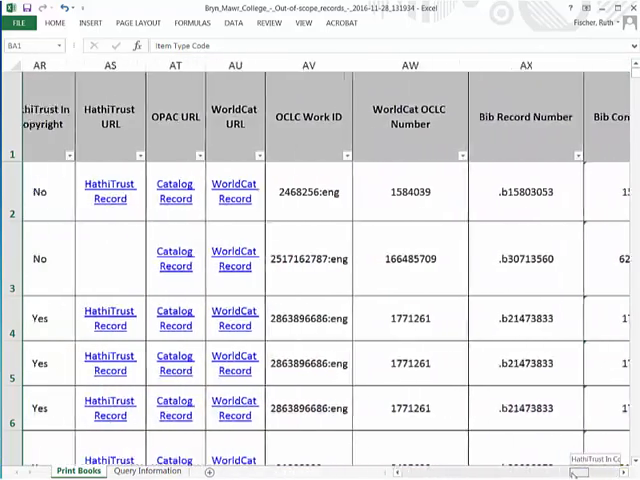
pyautogui.hscroll(-3)
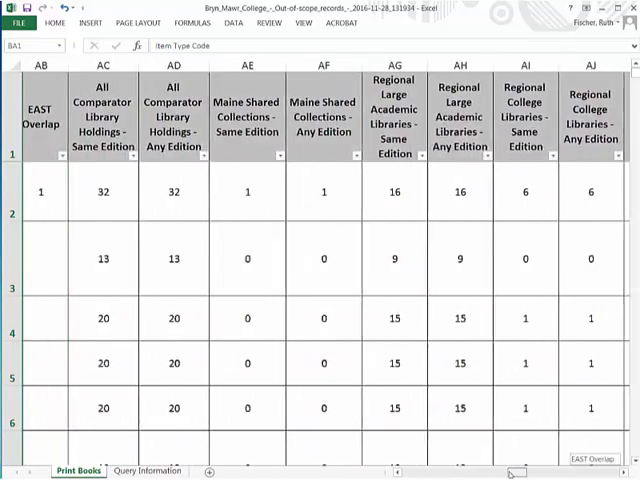
pyautogui.hscroll(-3)
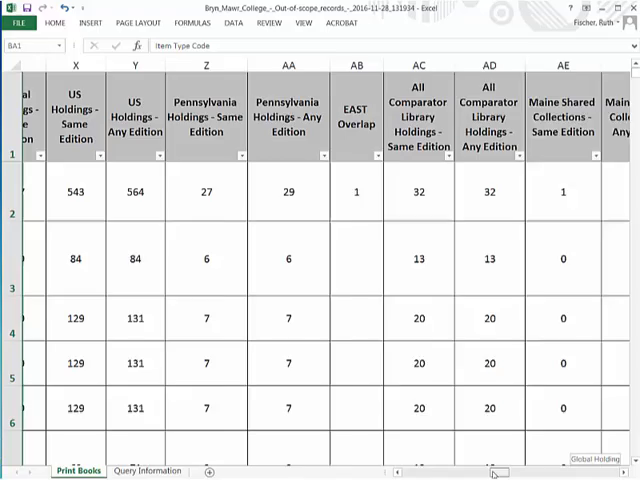
pyautogui.hscroll(-3)
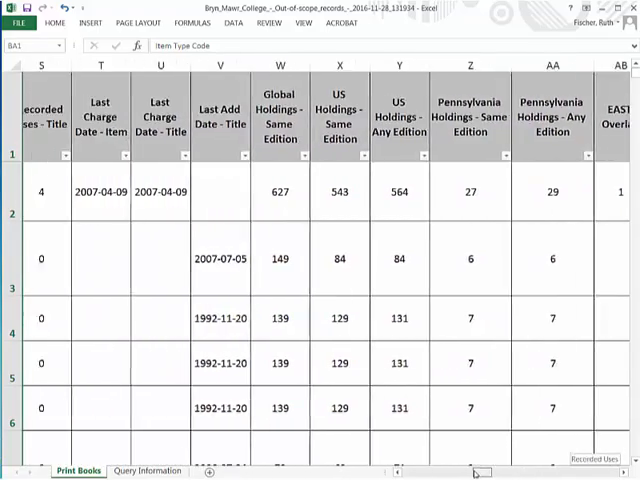
pyautogui.hscroll(-3)
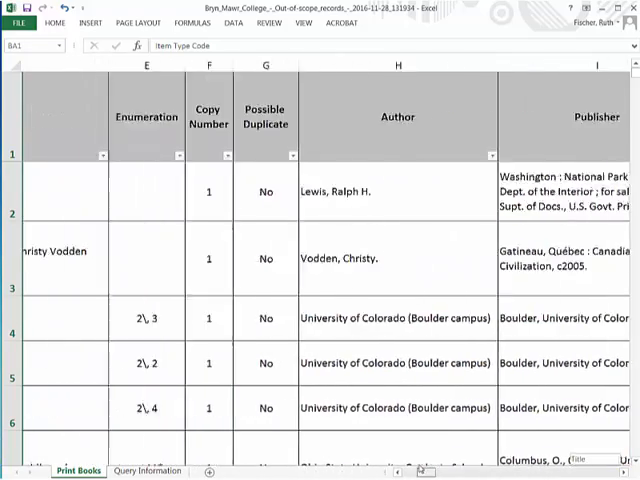
pyautogui.hscroll(-3)
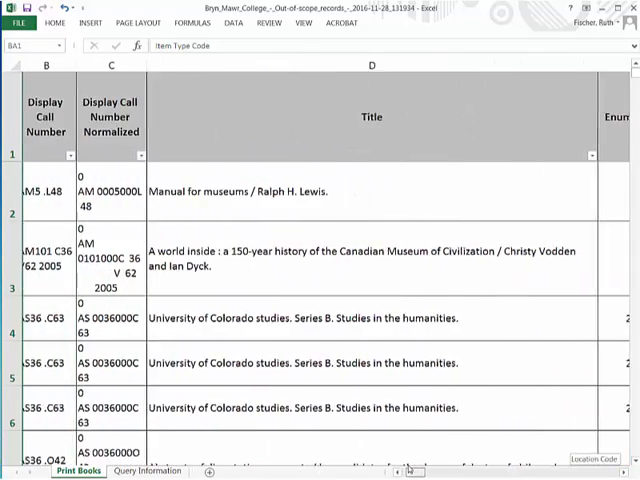